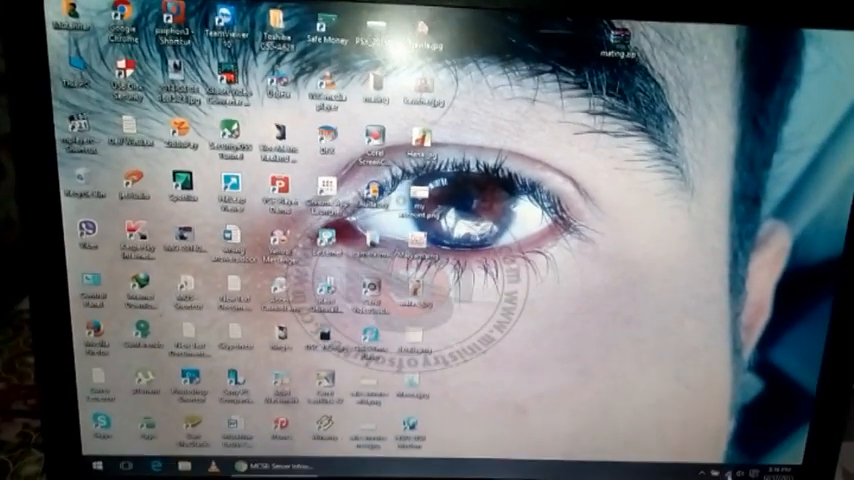
Step: Show the list of available Wi-Fi networks from the taskbar network icon
click(723, 470)
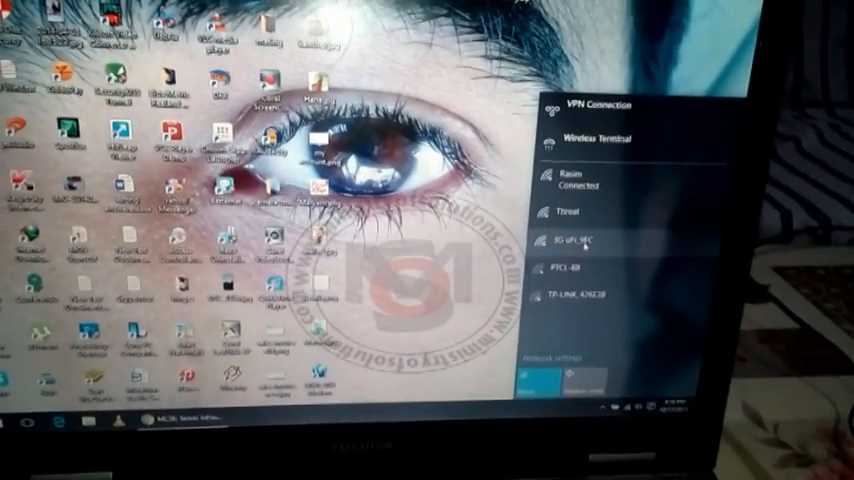
Step: Connect to the 3G ufi Wi-Fi network with its security key
click(575, 245)
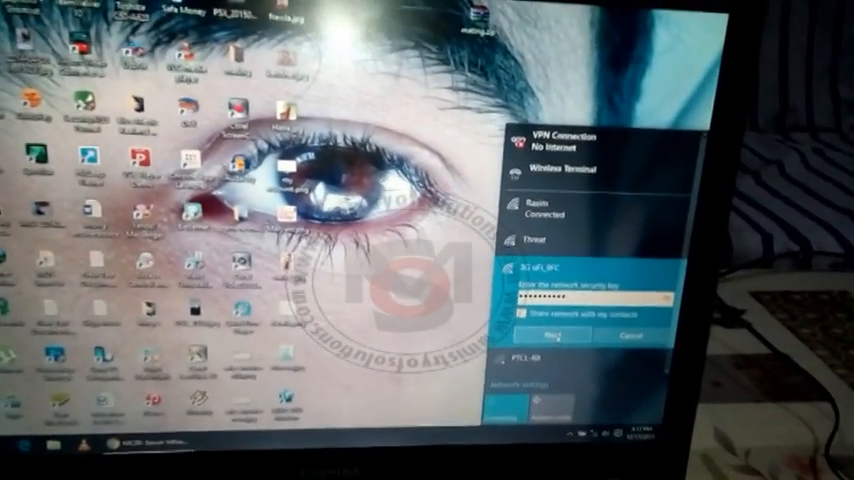
click(552, 332)
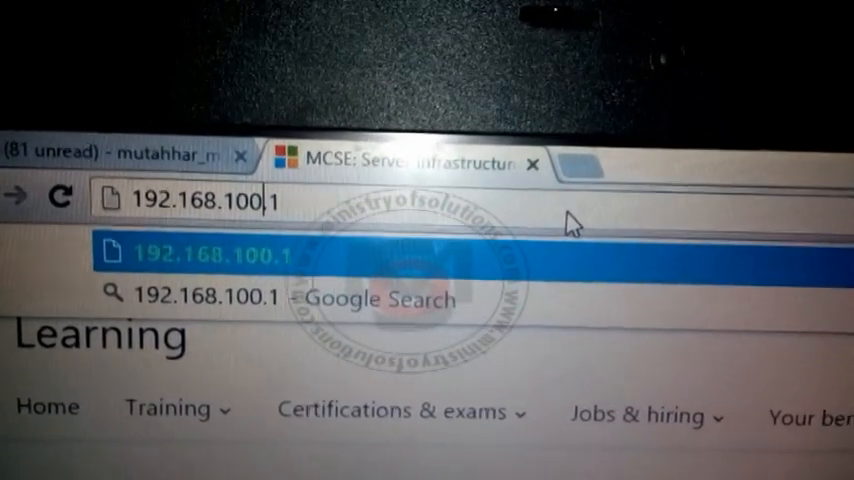
Step: Load 192.168.100.1 and enter username 'admin' and the password on the login page
key(enter)
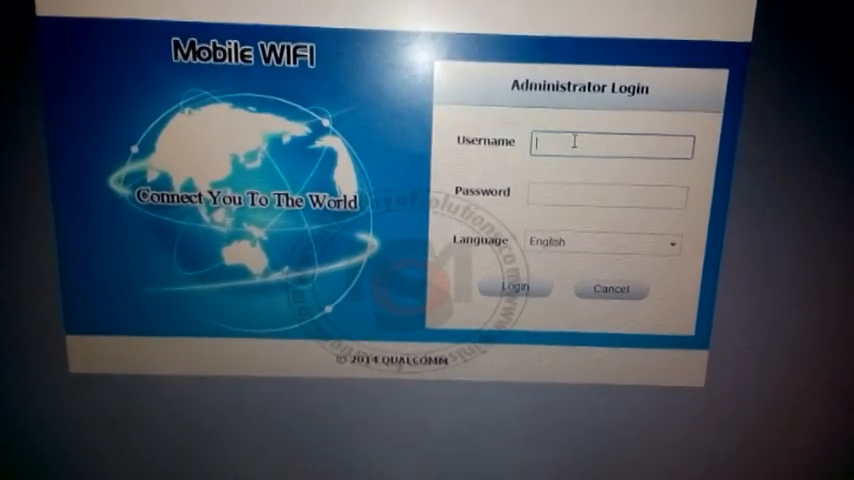
text(admin)
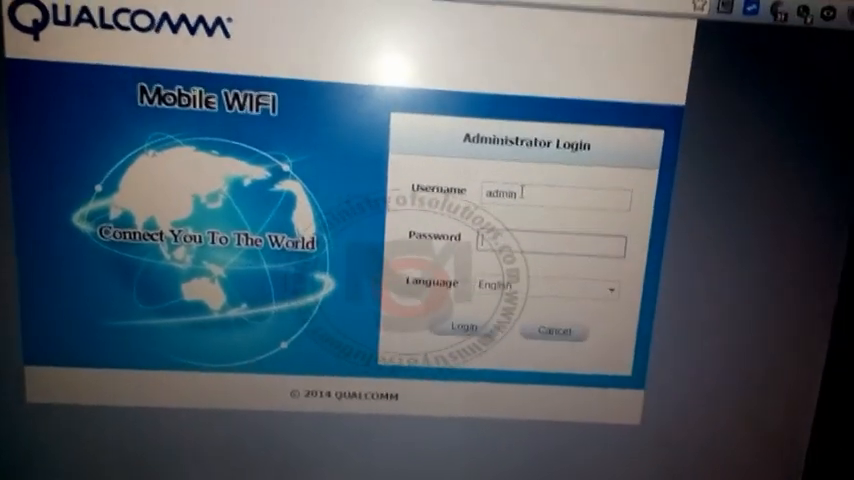
text(password)
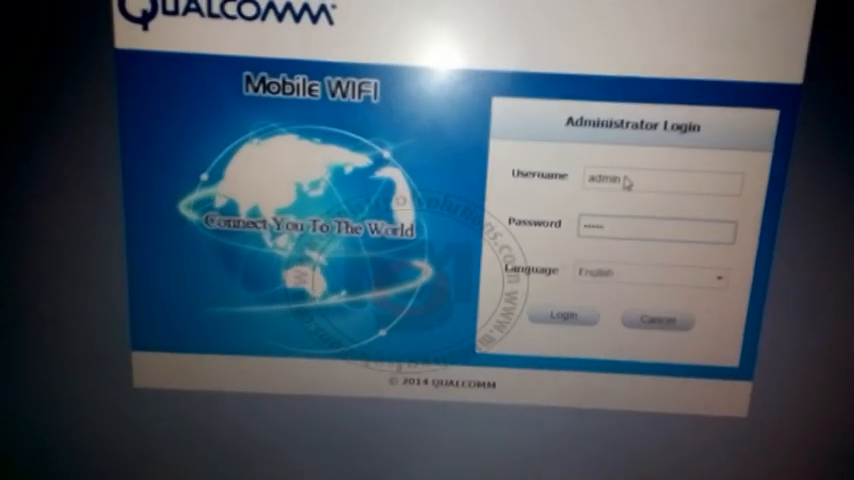
Step: Log in and switch the 3G connection mode to Manual Dial-up
click(564, 317)
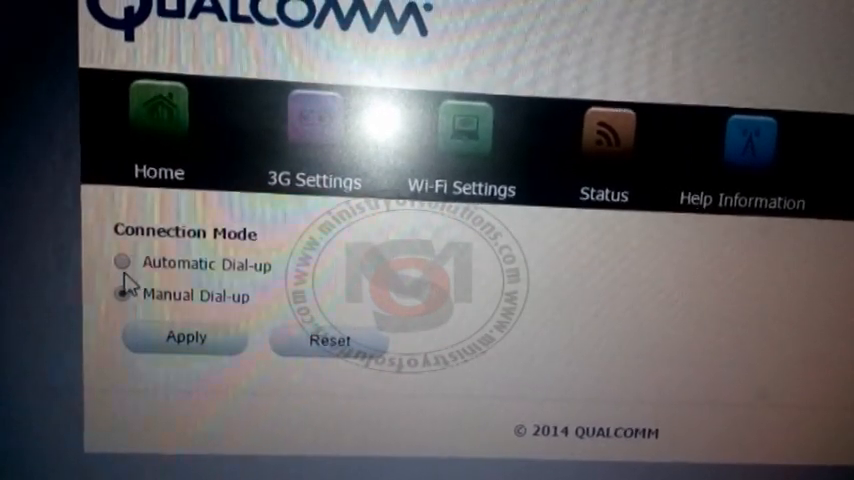
click(122, 298)
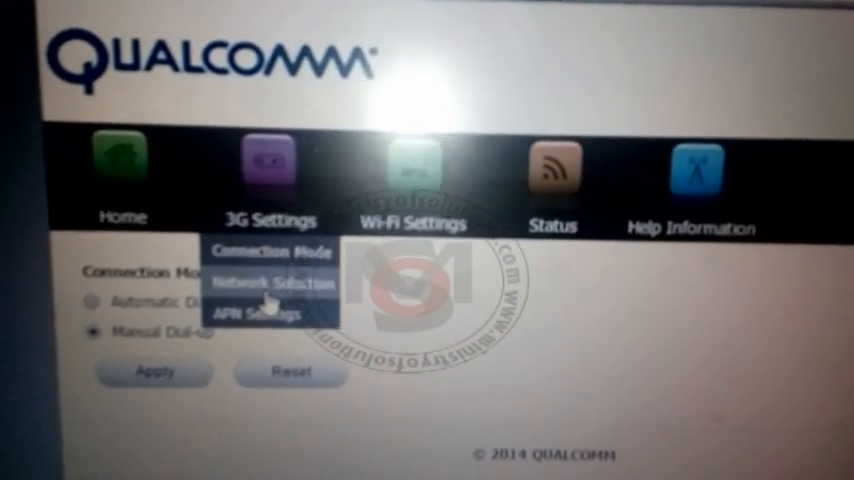
Step: Review the Telenor APN entry (dial number *99#), then show WPA-PSK Wi-Fi Security
click(262, 313)
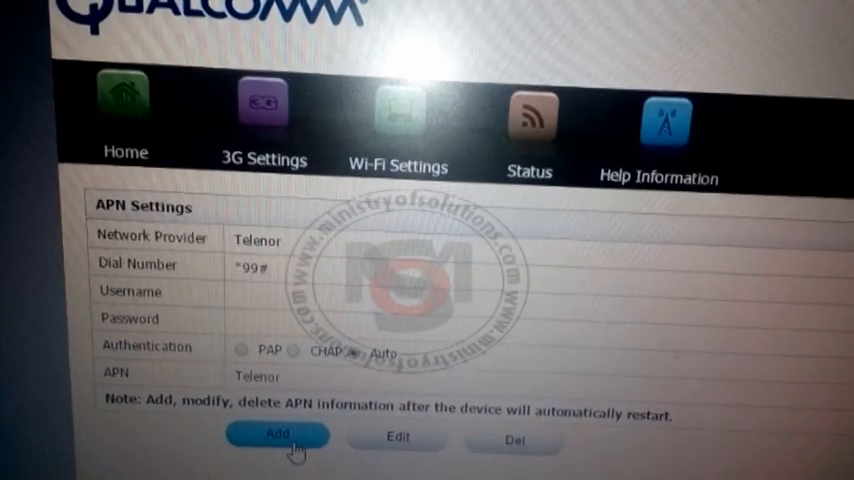
click(397, 437)
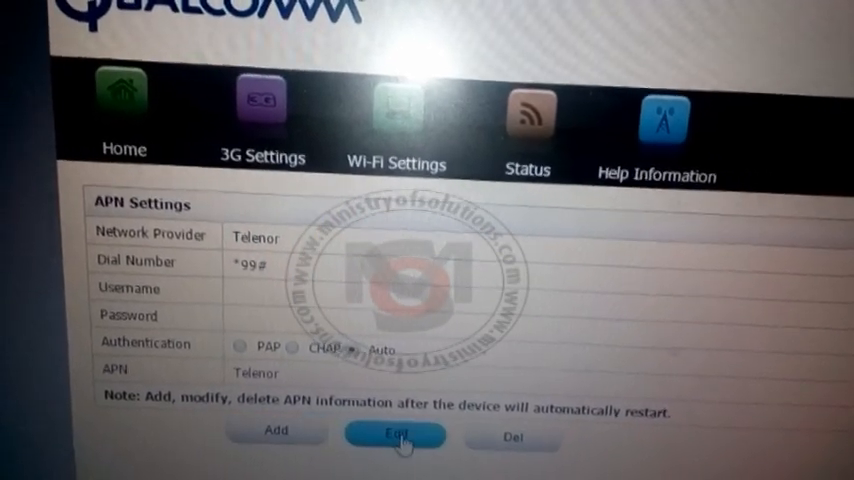
click(395, 434)
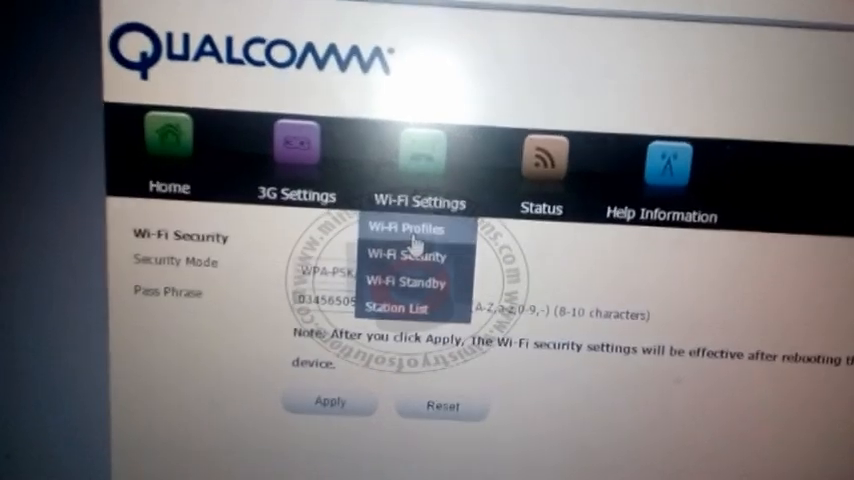
Step: View the Wi-Fi Standby page with sleep mode disabled, then switch to the PTCL router
click(405, 283)
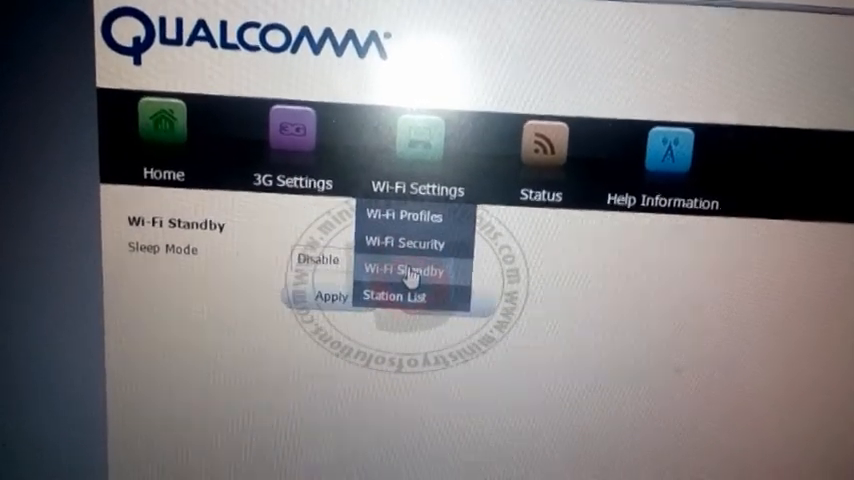
click(402, 270)
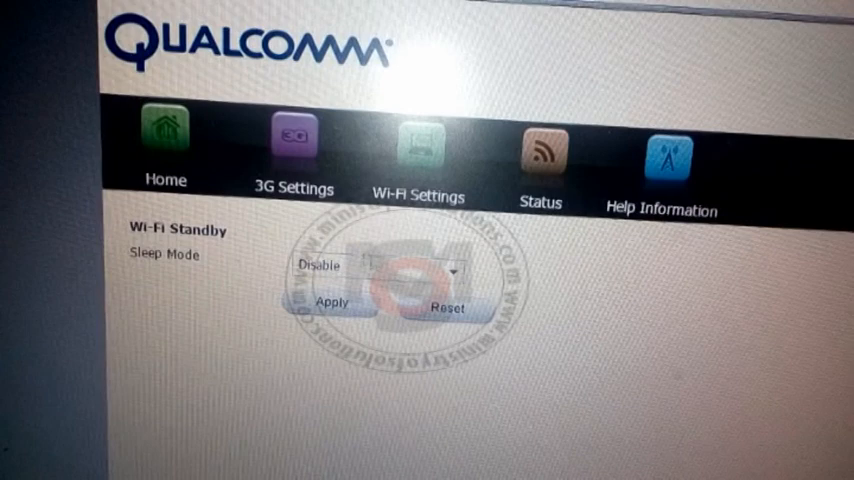
click(539, 155)
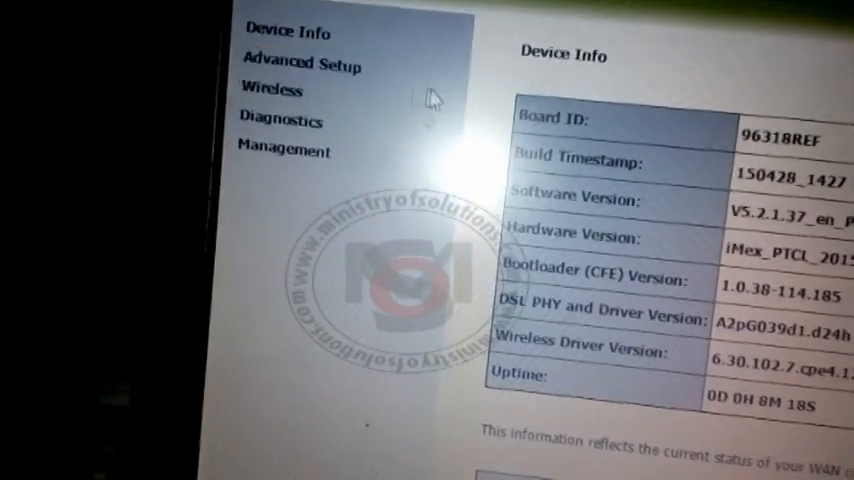
Step: Expand Advanced Setup on the PTCL router's Device Info page
click(302, 64)
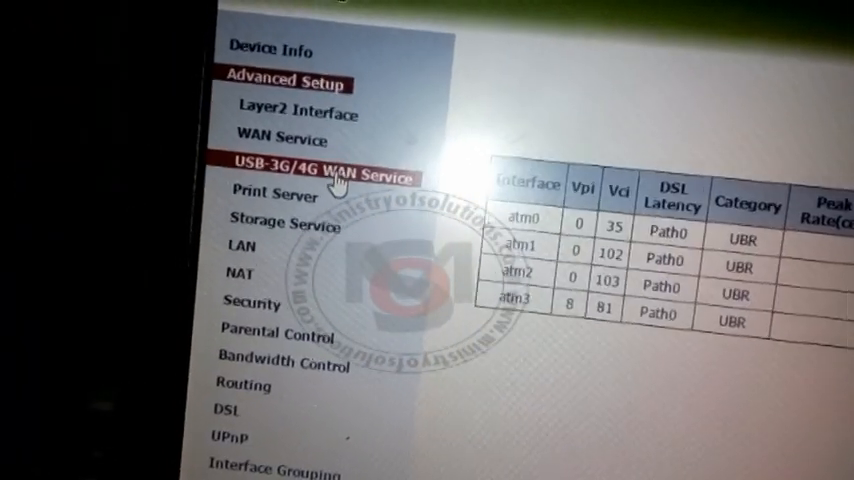
Step: Open the WAN Info status table listing atm0.1, atm1.1, ppp0.1, ppp1.1 and USB-3G/4G
click(320, 175)
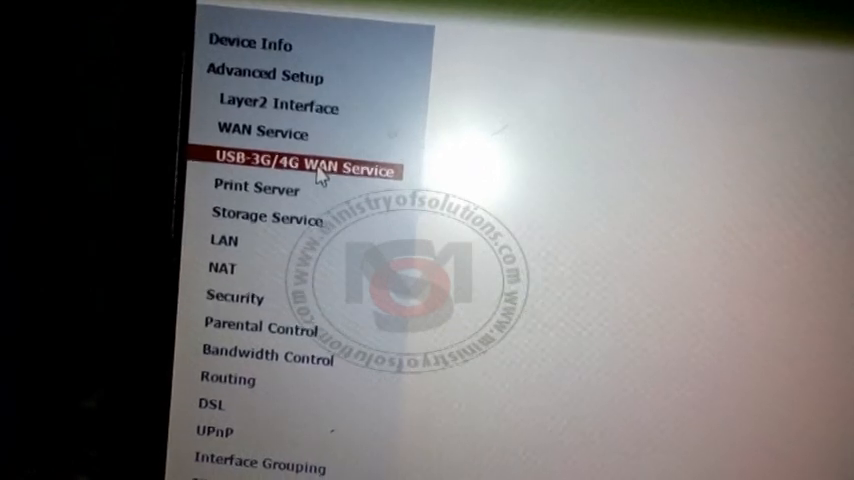
click(300, 165)
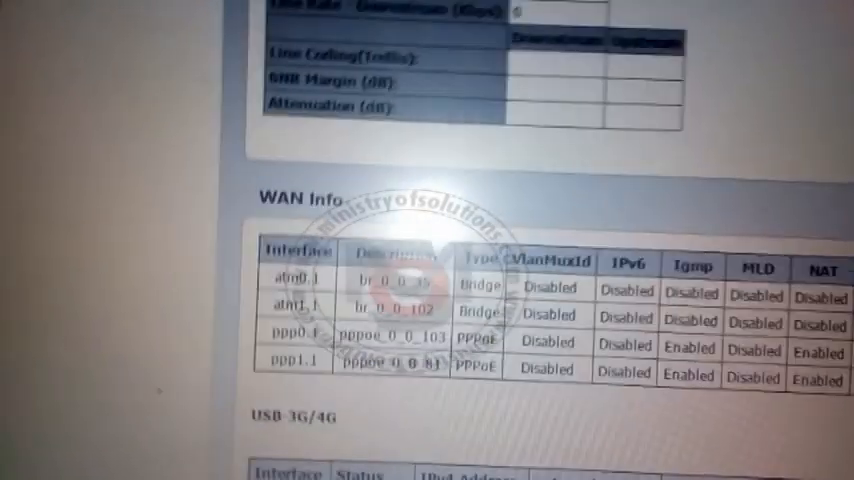
Step: Scroll to the USB-3G/4G table showing ppp3g0 connected at 10.114.17.154
scroll(down, 3)
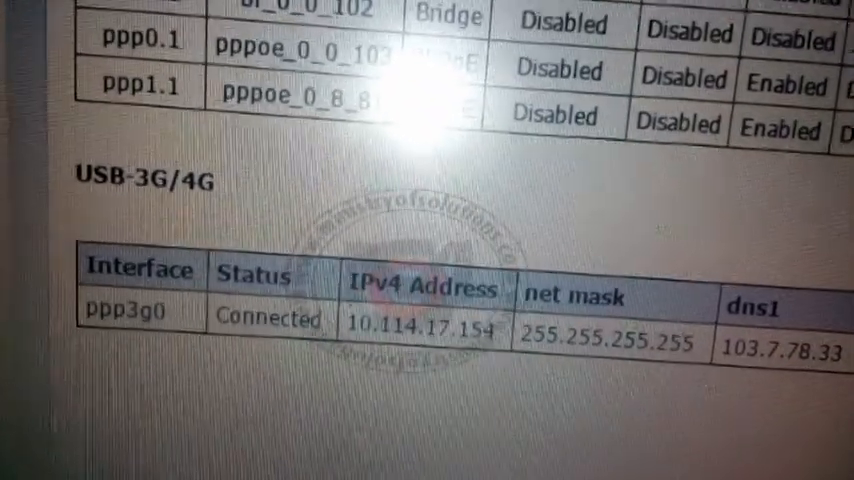